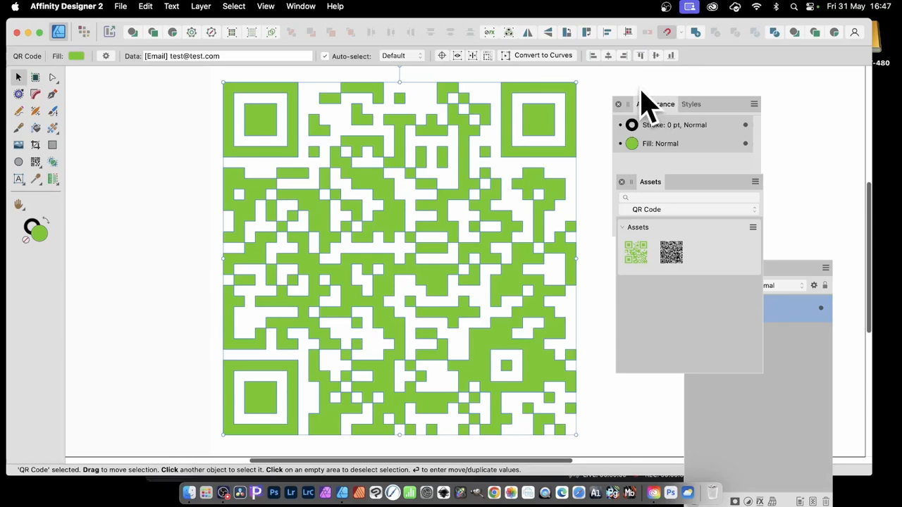
mouse_move(627, 113)
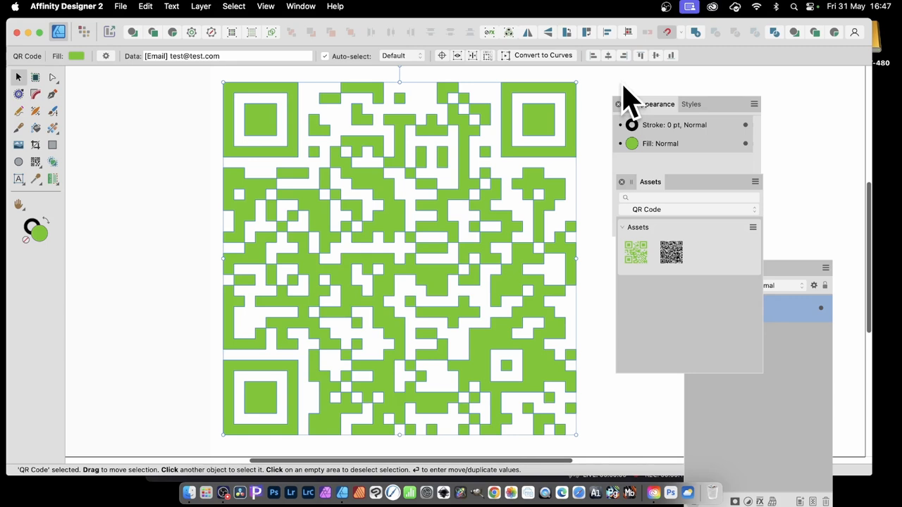
mouse_move(606, 85)
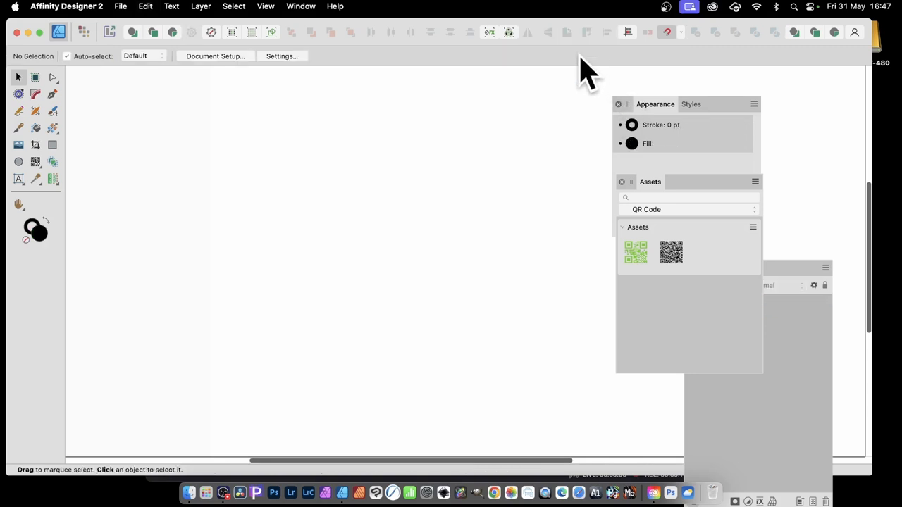
mouse_move(73, 169)
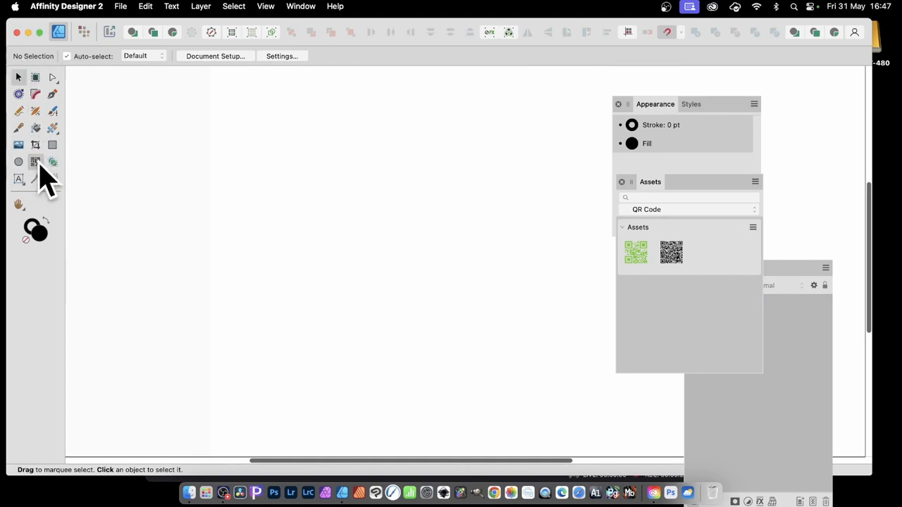
Activate the QR Code Tool from the shape tools flyout.
left_click(34, 161)
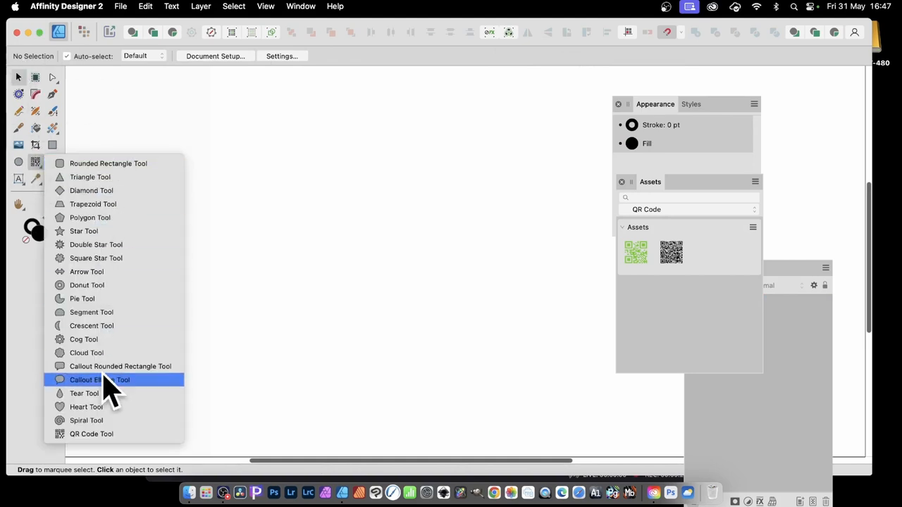
mouse_move(112, 440)
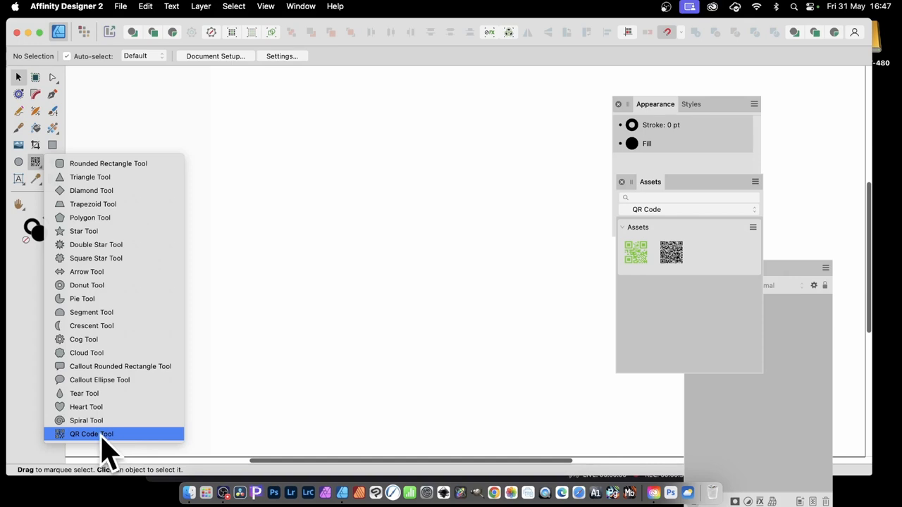
left_click(90, 434)
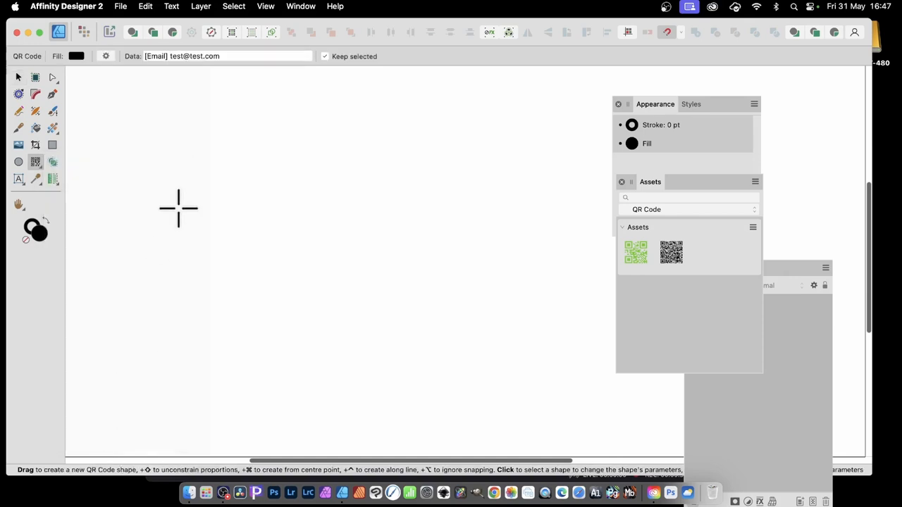
left_click(265, 5)
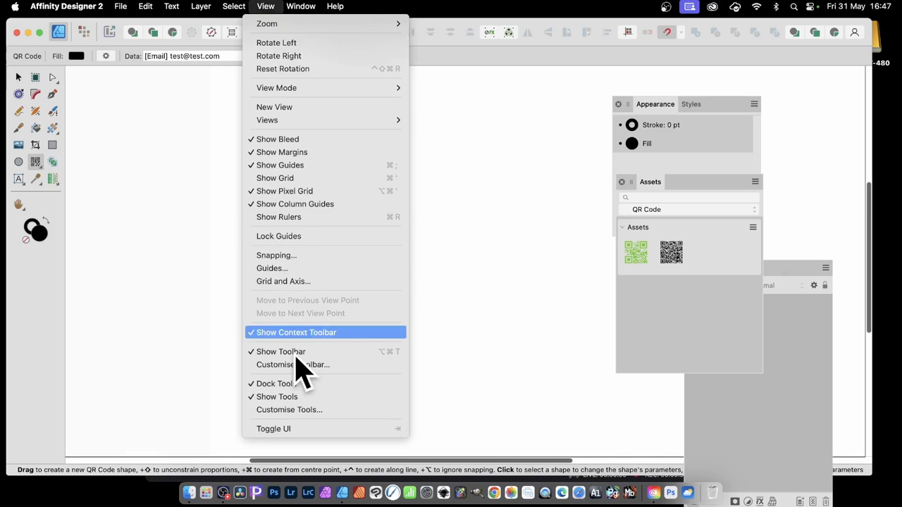
mouse_move(288, 410)
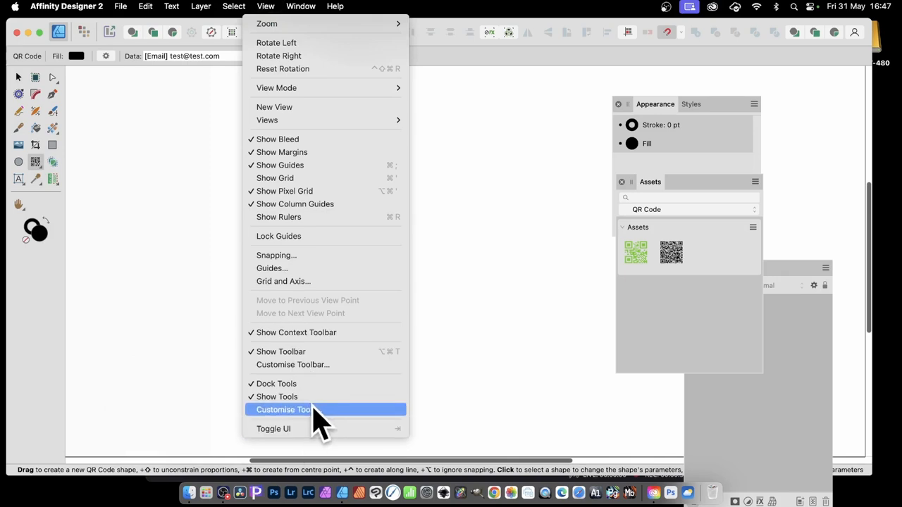
left_click(298, 409)
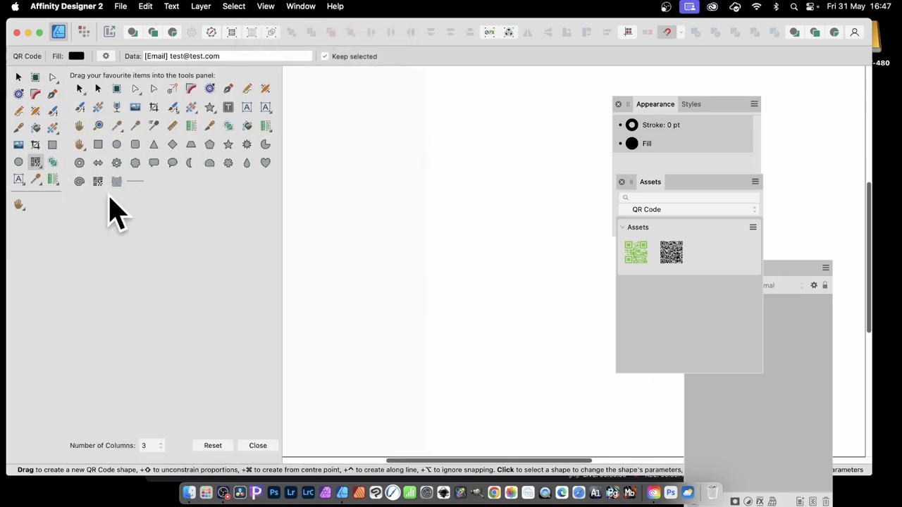
mouse_move(40, 190)
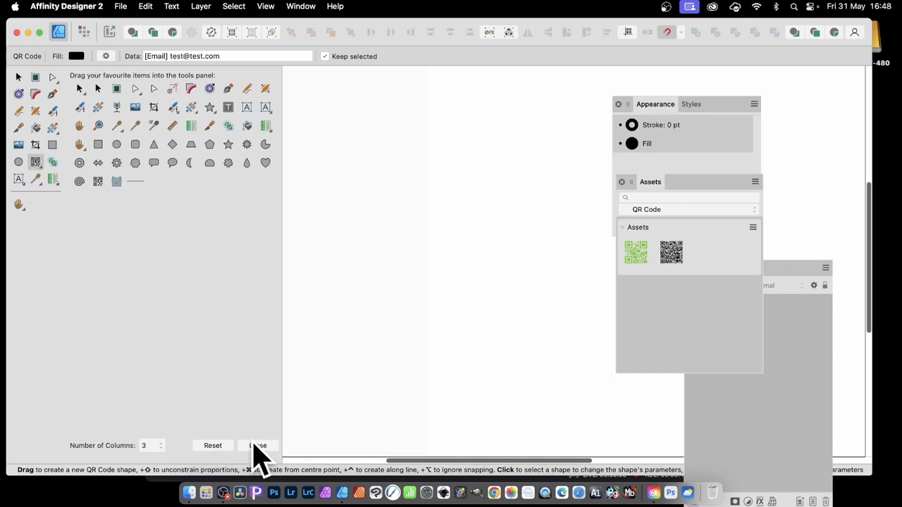
mouse_move(254, 416)
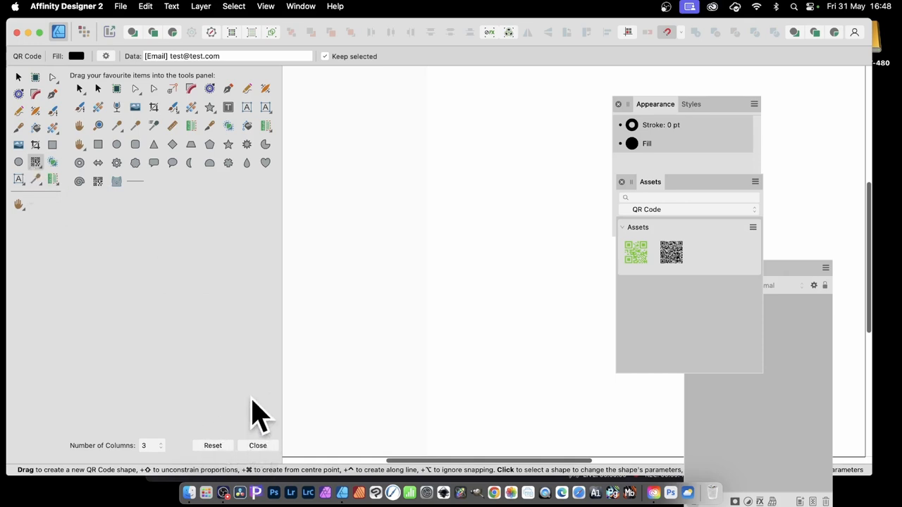
mouse_move(275, 454)
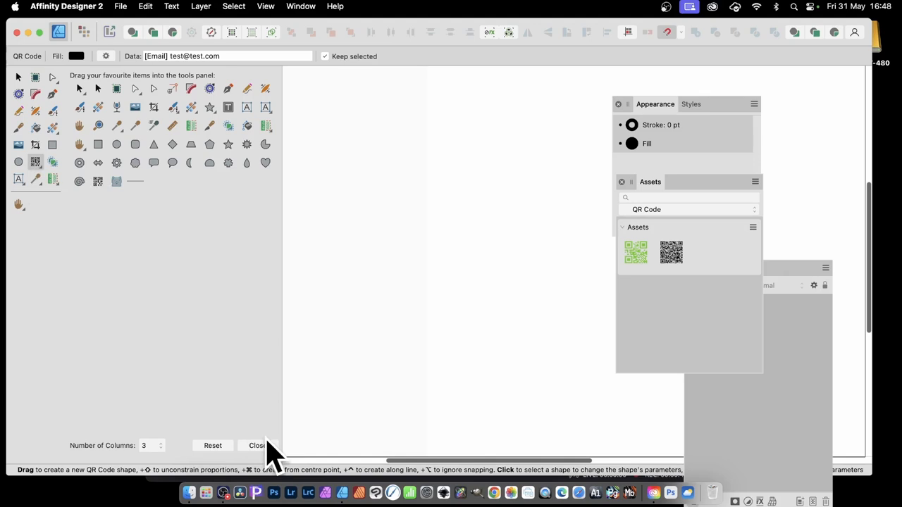
left_click(257, 445)
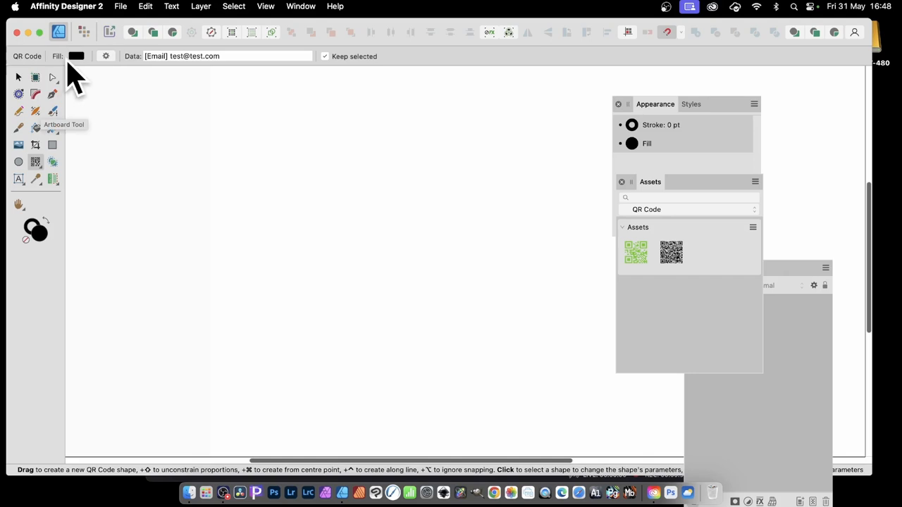
mouse_move(124, 68)
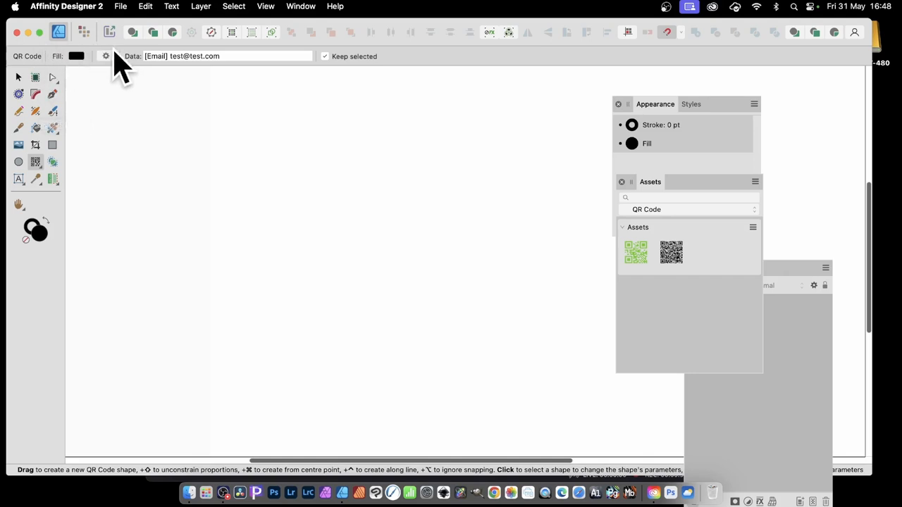
mouse_move(346, 290)
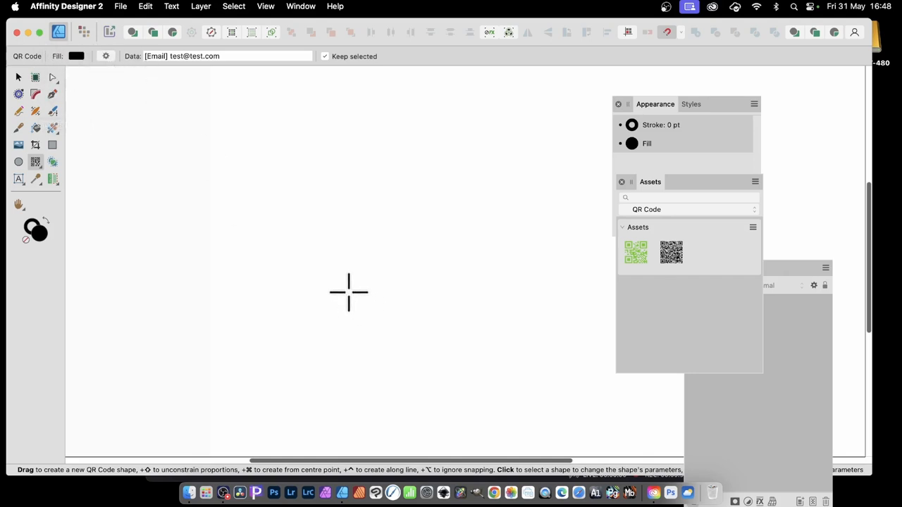
mouse_move(343, 274)
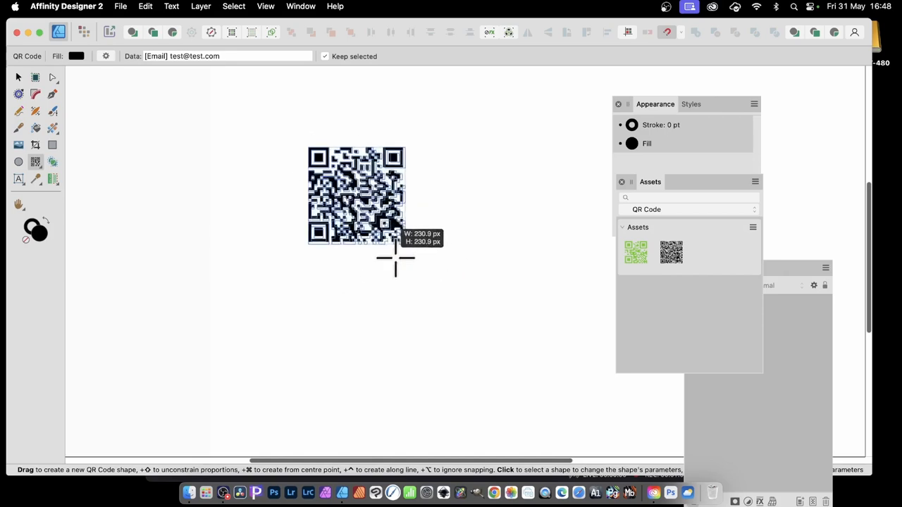
Draw a large black QR code on the canvas by dragging with the QR Code Tool.
left_click_drag(394, 257, 435, 339)
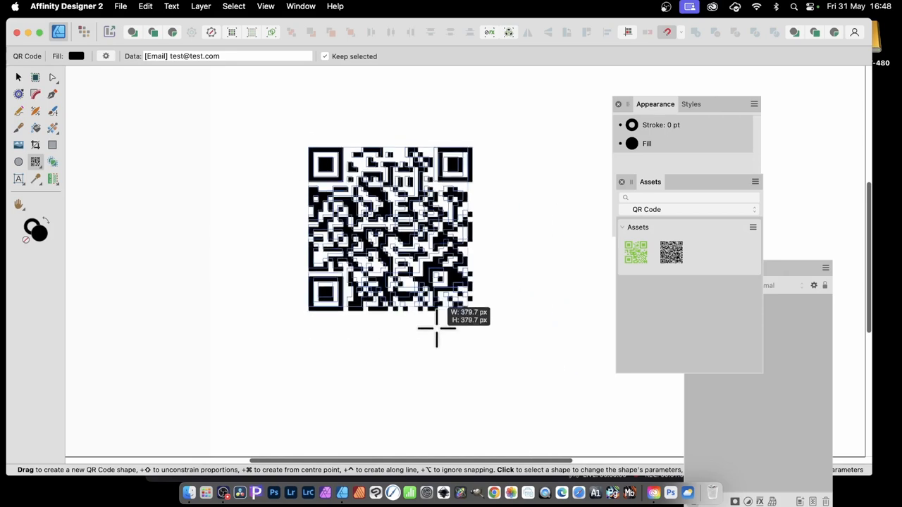
left_click_drag(435, 328, 518, 388)
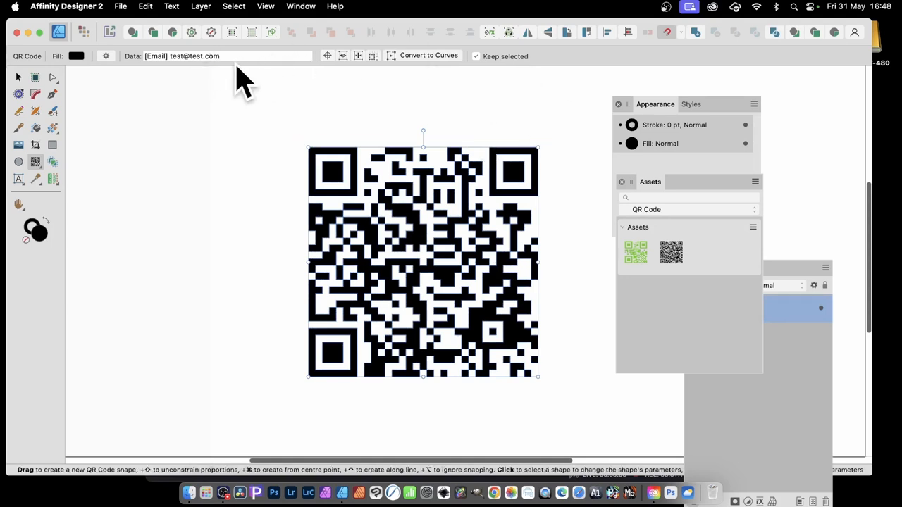
mouse_move(203, 69)
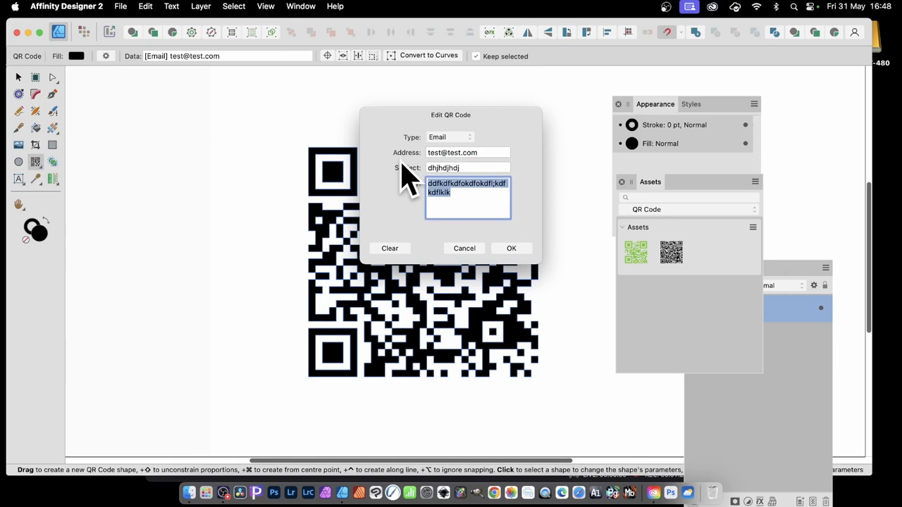
Fill the Email QR code's Subject and Body with filler text and confirm the dialog.
type("fdfdhhfdjdfjdfhdsfhjdfjhsdfhdfshsdjkhksjdfhsdhjfkhjfdhjhdfshjdfsjkdsfjhsdfjkhdfsjhkdfsjkhdfsjd")
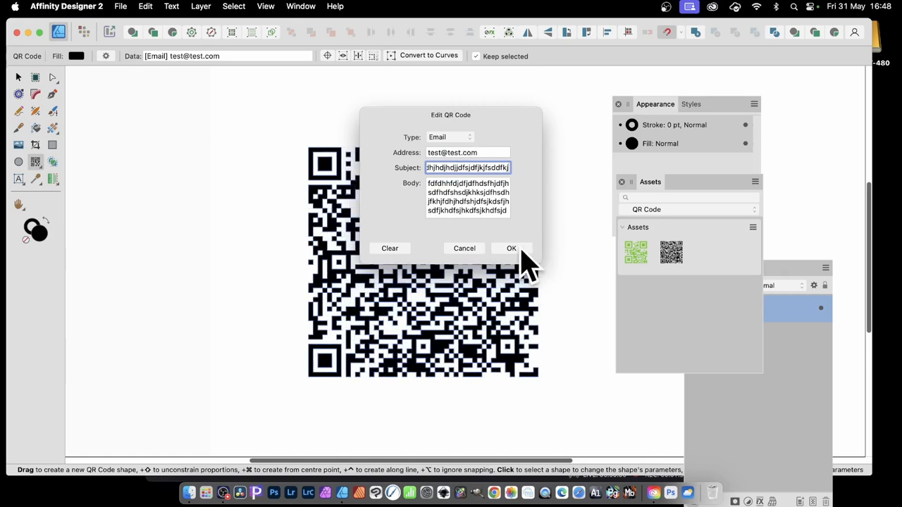
left_click(510, 248)
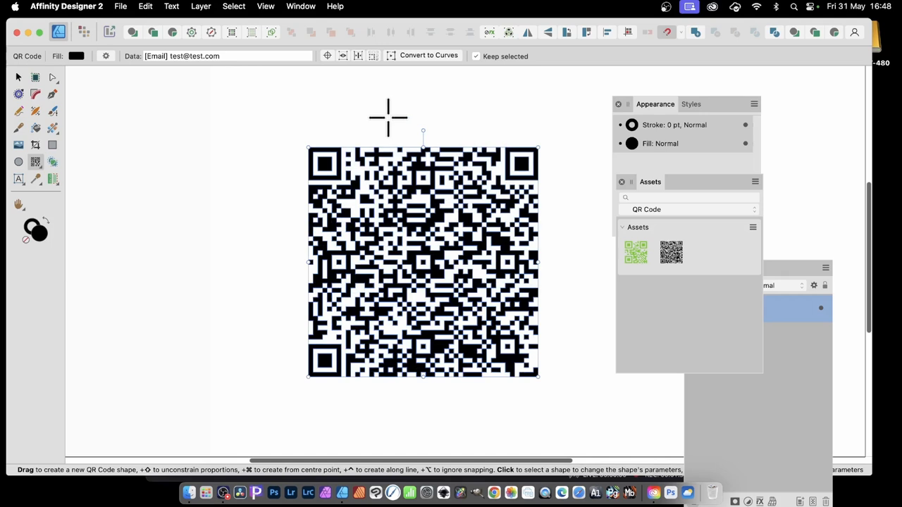
mouse_move(259, 78)
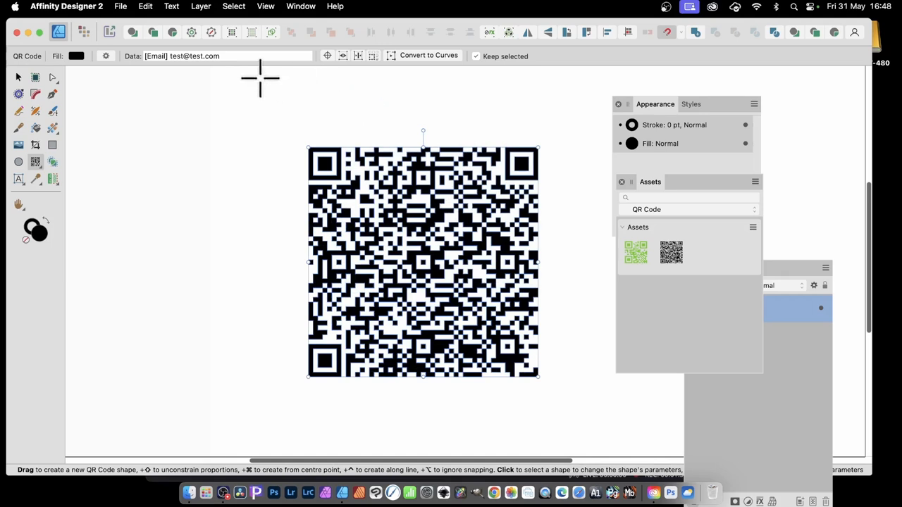
mouse_move(366, 157)
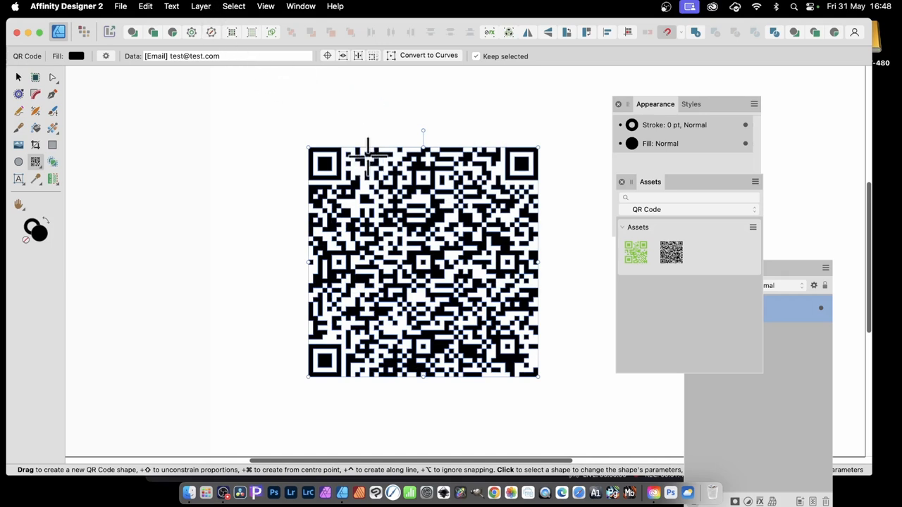
mouse_move(107, 100)
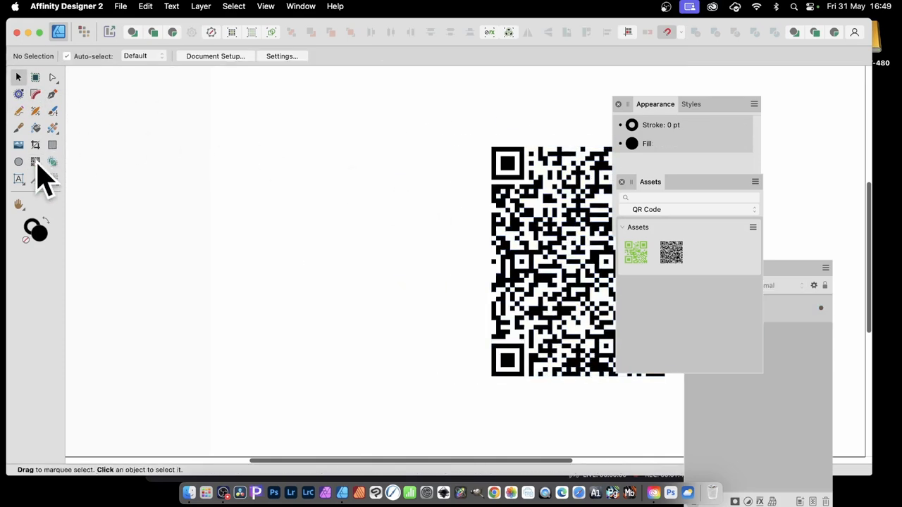
Switch to the QR Code Tool to add a second email QR code beside the first.
left_click(35, 162)
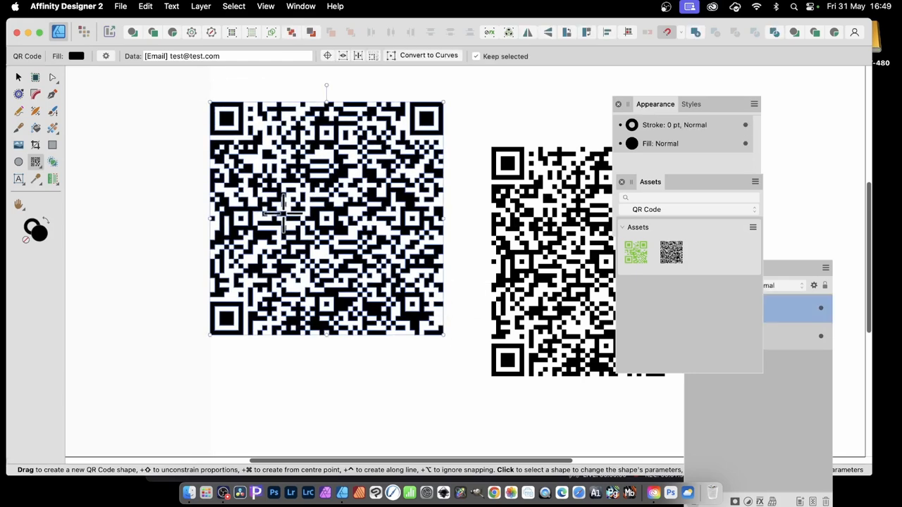
mouse_move(281, 191)
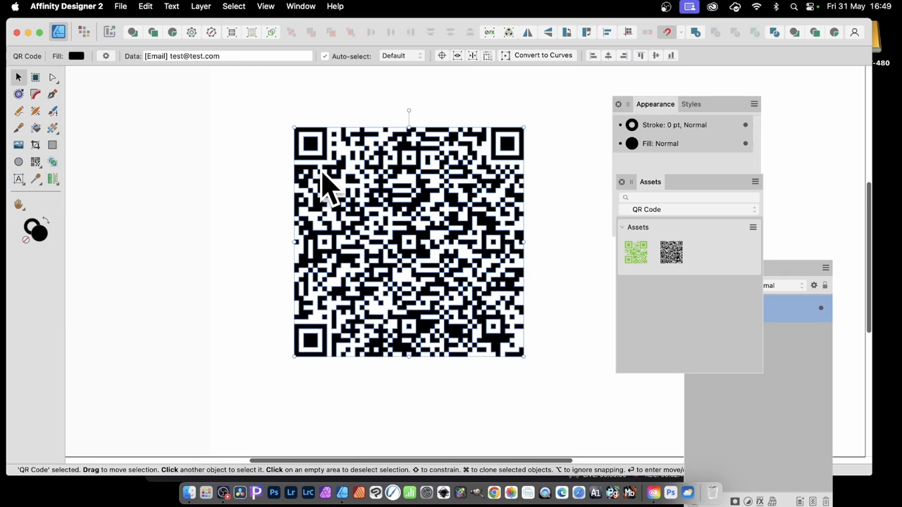
mouse_move(655, 201)
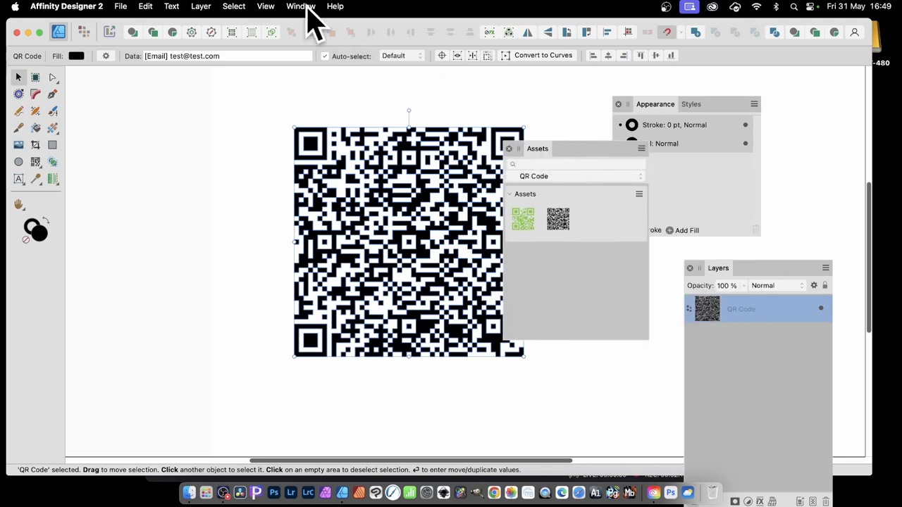
Save the selected email QR code as a new asset via Add from Selection.
left_click(301, 5)
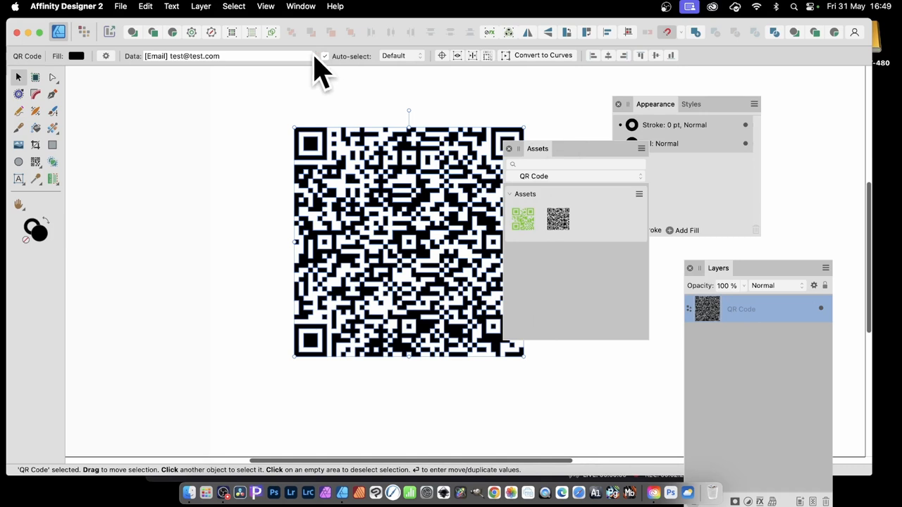
mouse_move(321, 92)
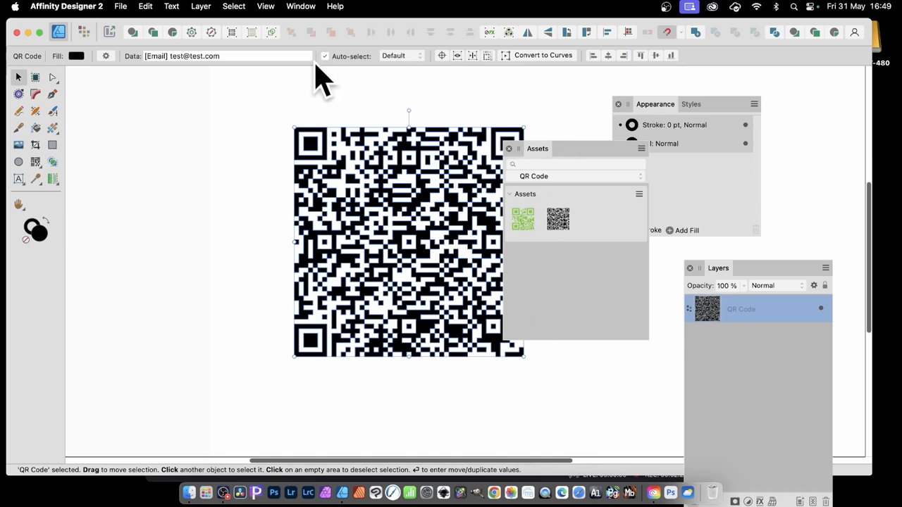
mouse_move(646, 209)
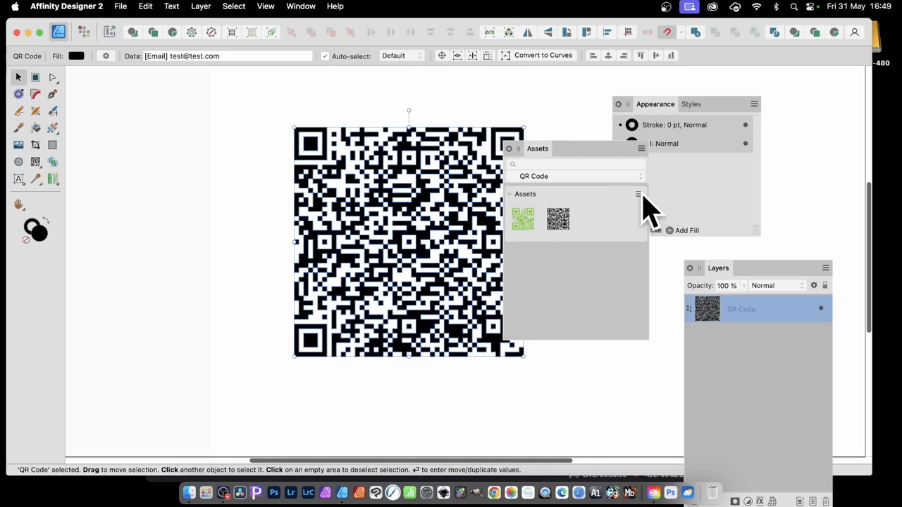
left_click(638, 194)
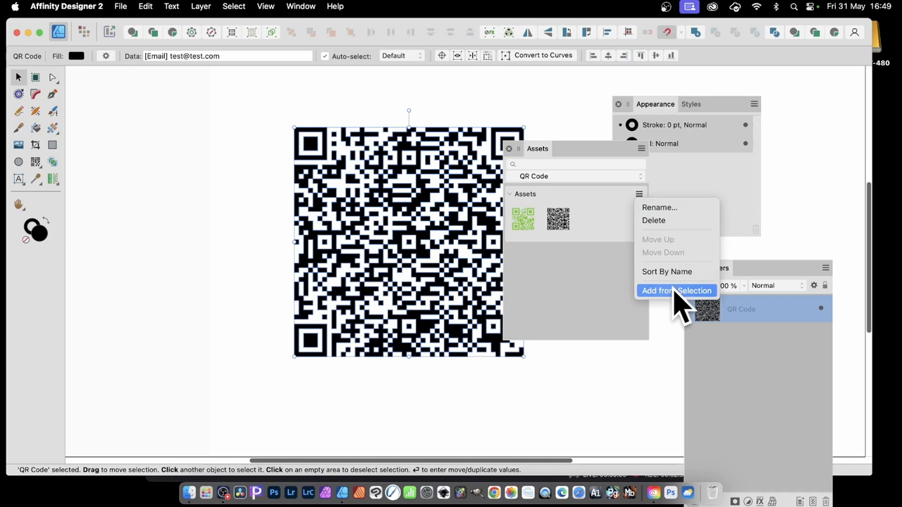
mouse_move(674, 307)
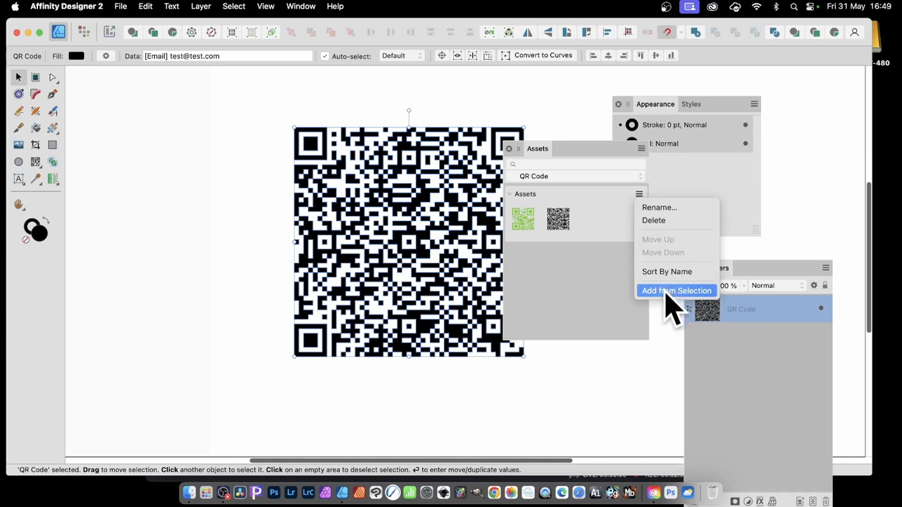
left_click(676, 290)
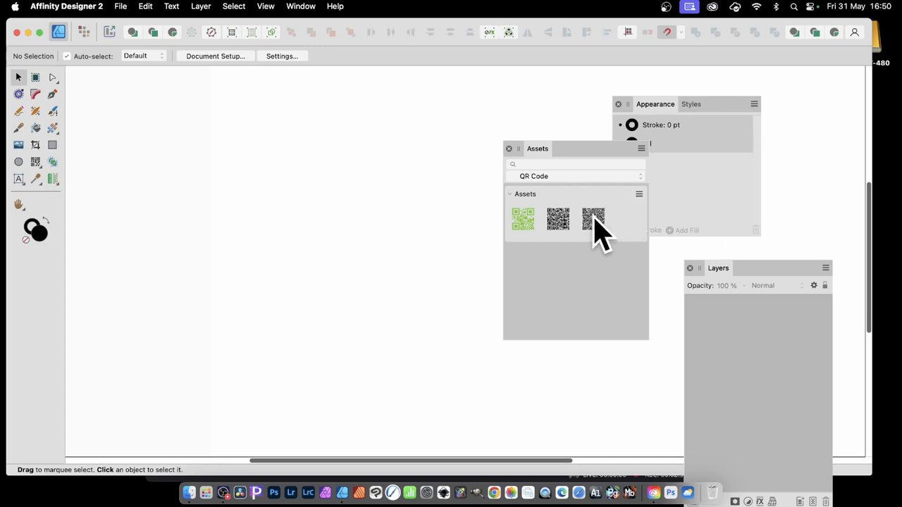
Place the saved QR asset on the canvas and retype its email Subject with filler text.
left_click_drag(592, 220, 366, 234)
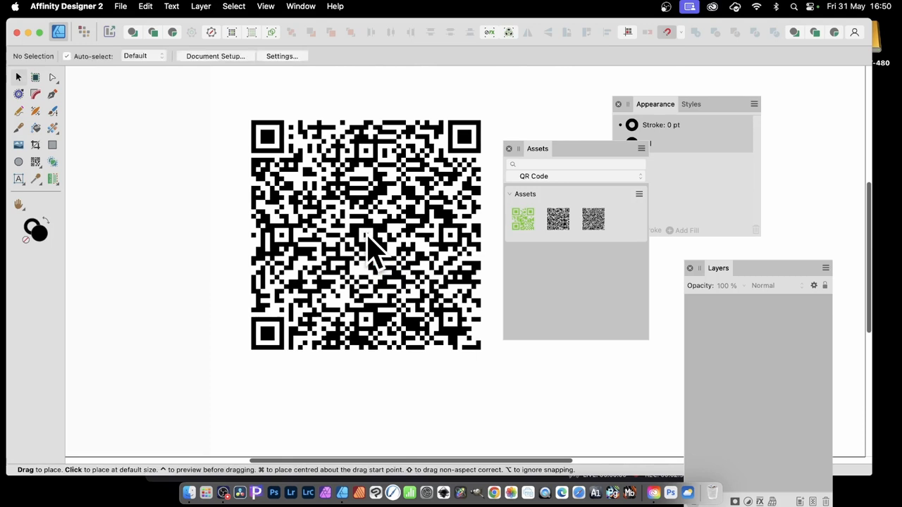
left_click(367, 247)
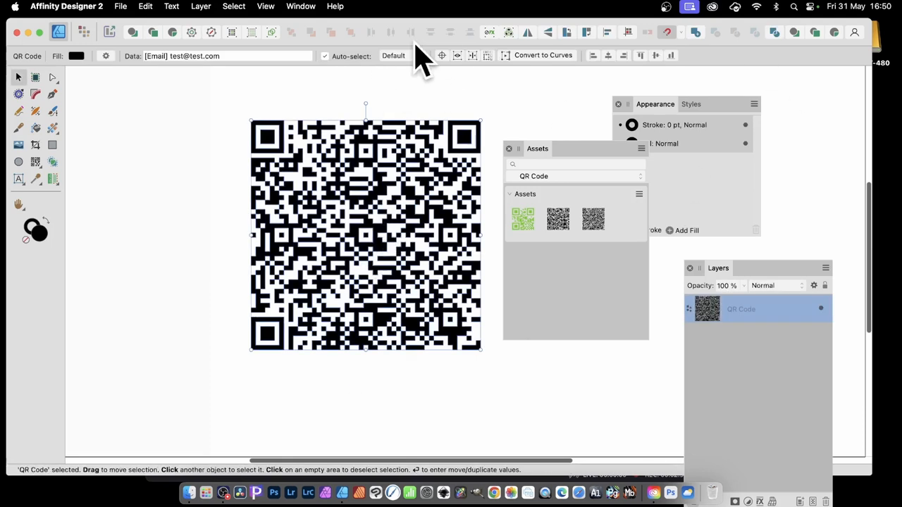
mouse_move(242, 59)
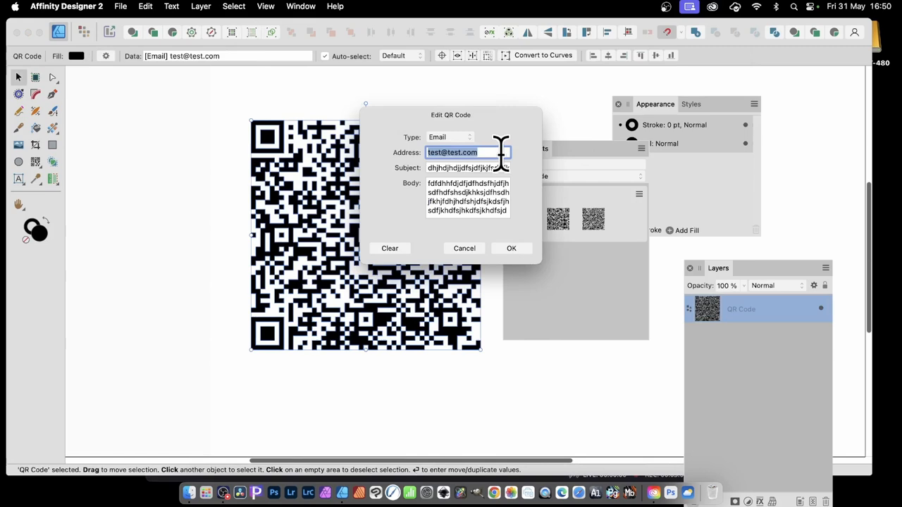
left_click(468, 167)
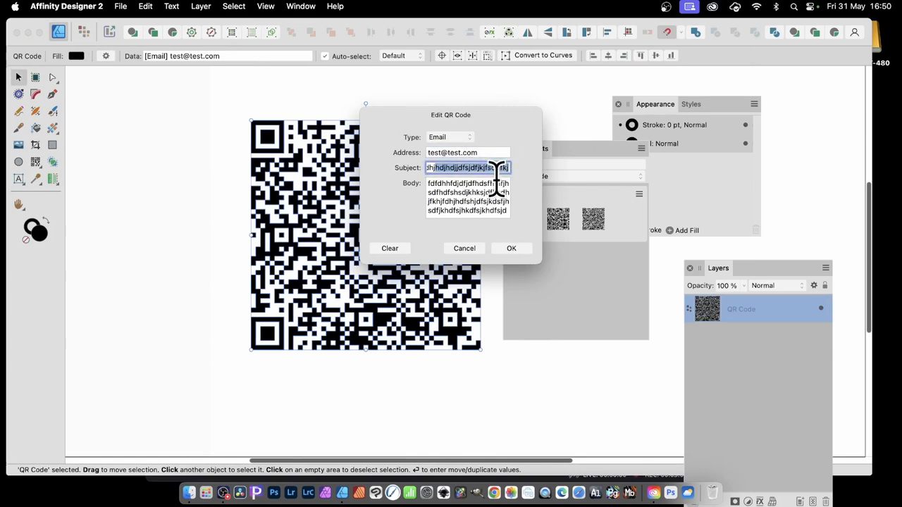
type("dhjsdfddfdfdfdfdfdfdfdf")
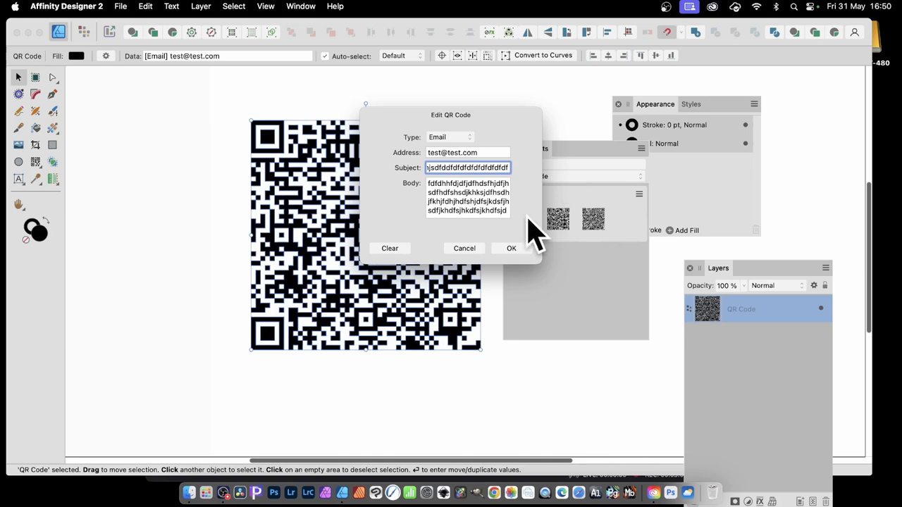
left_click(511, 248)
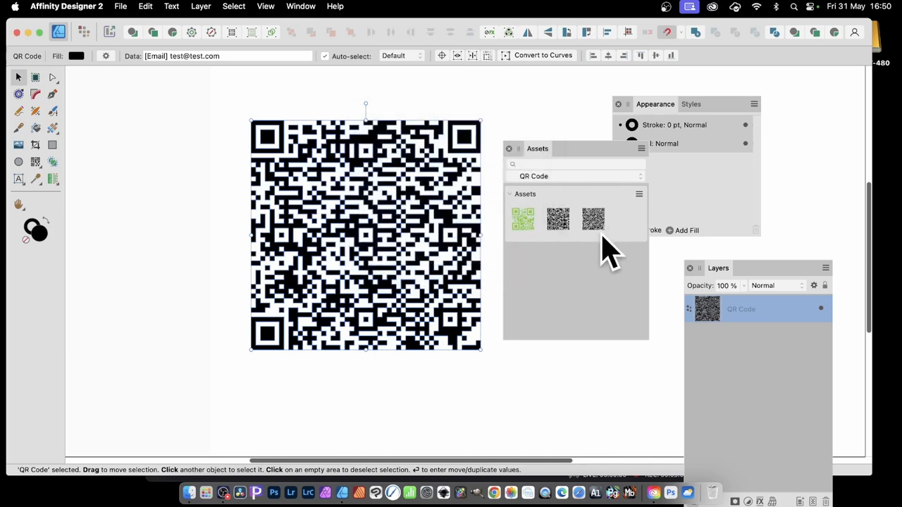
mouse_move(732, 232)
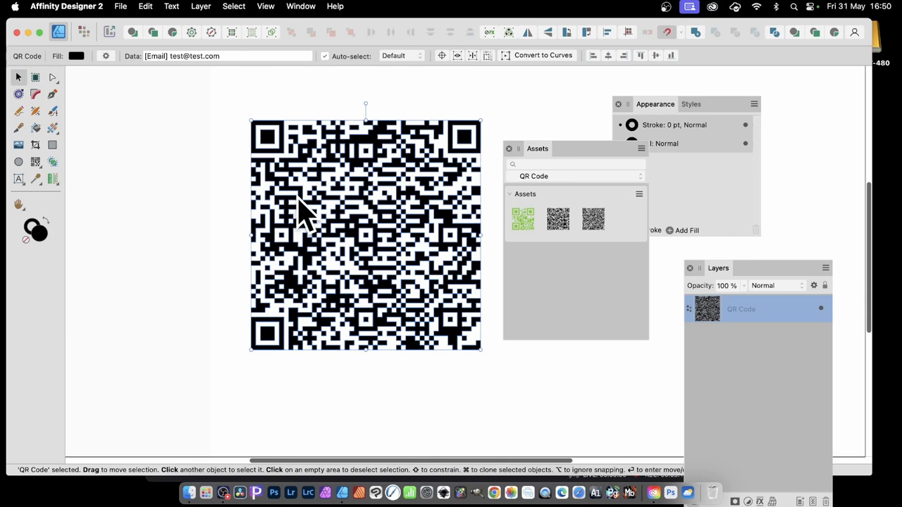
mouse_move(313, 183)
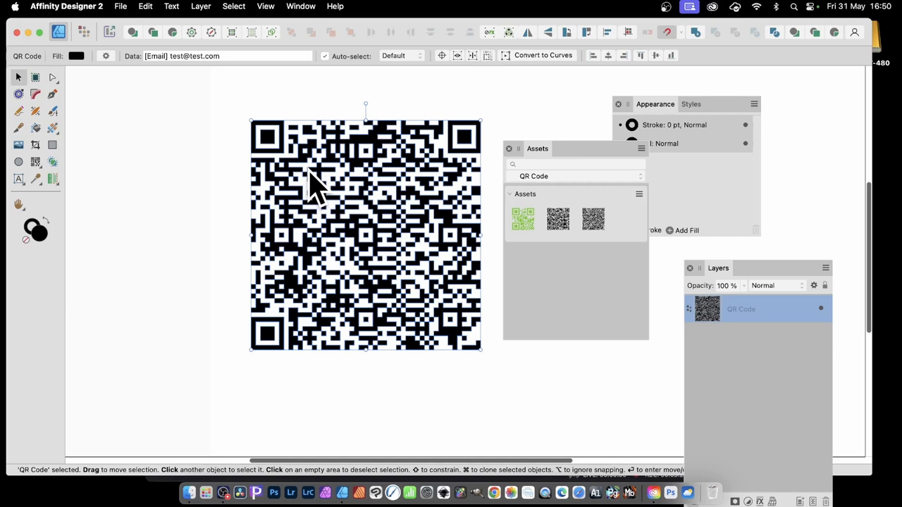
mouse_move(327, 191)
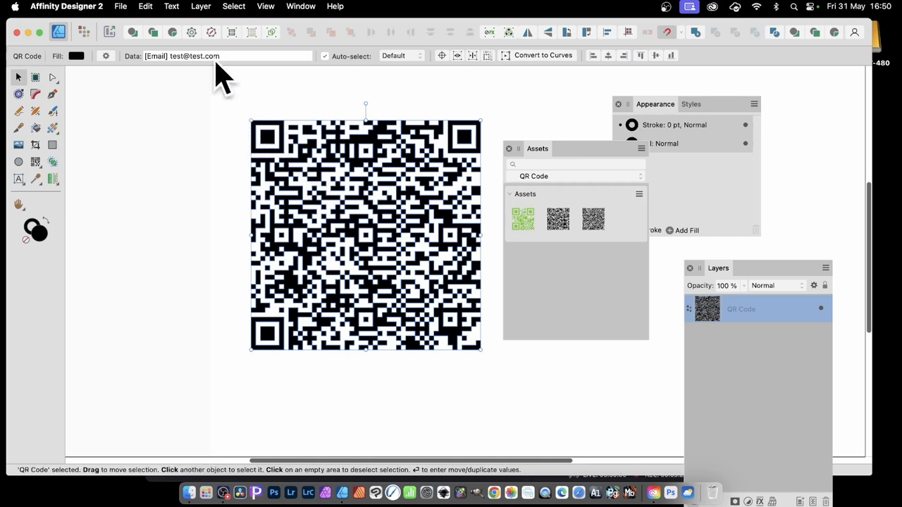
mouse_move(198, 14)
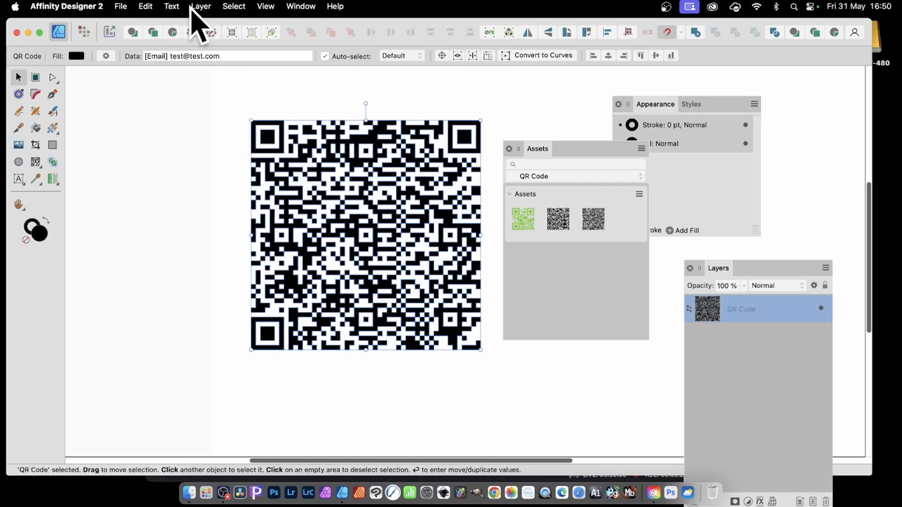
mouse_move(110, 59)
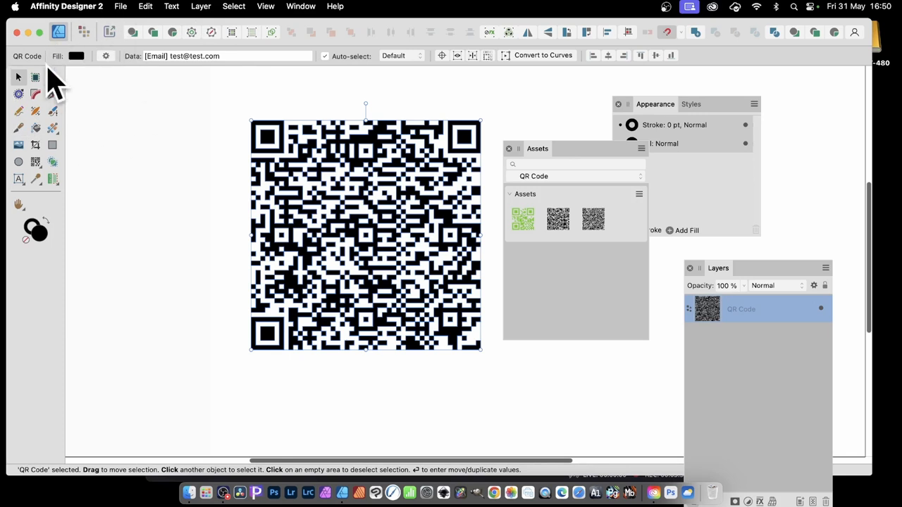
mouse_move(533, 226)
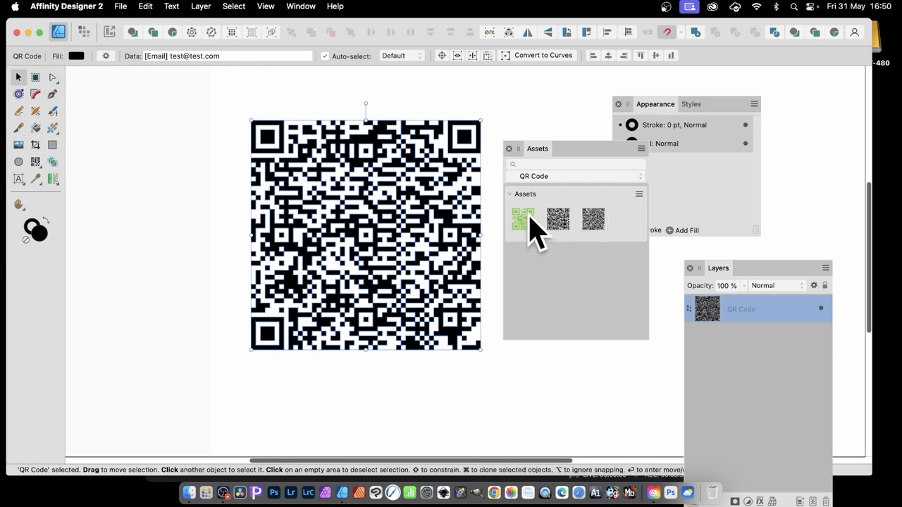
mouse_move(640, 225)
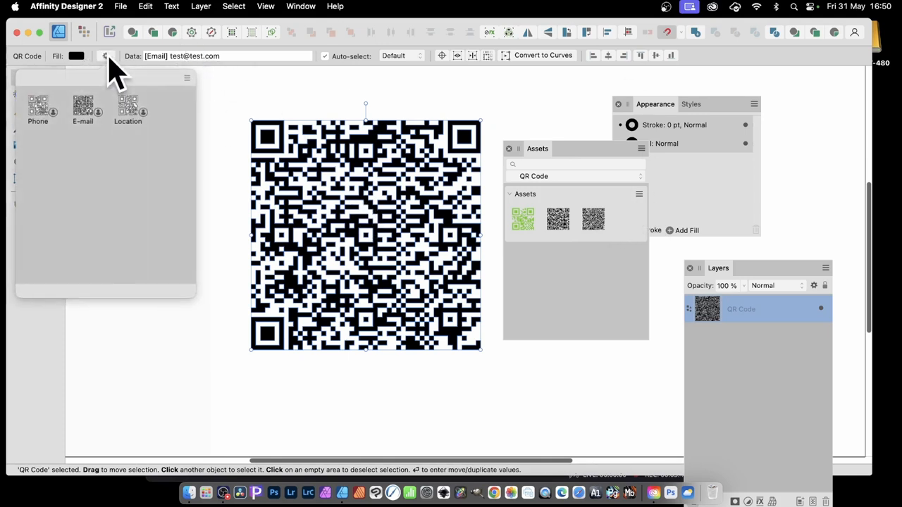
mouse_move(48, 128)
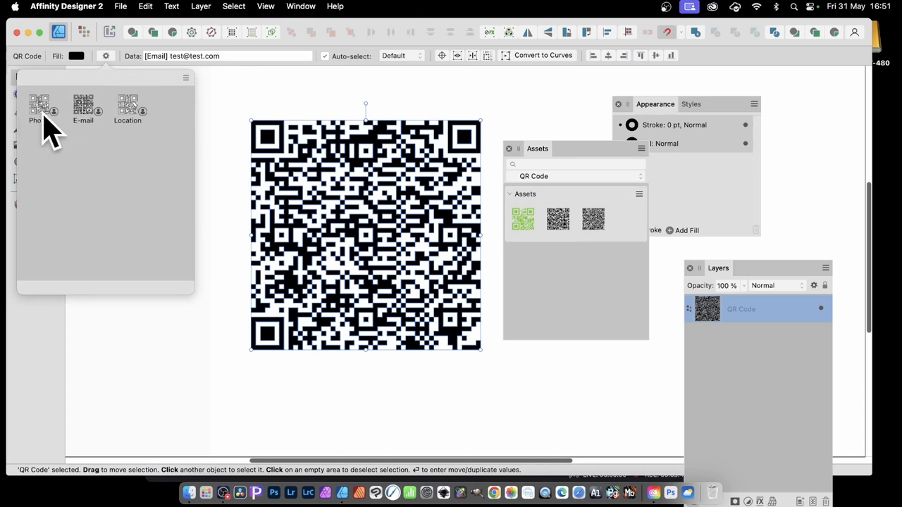
mouse_move(577, 250)
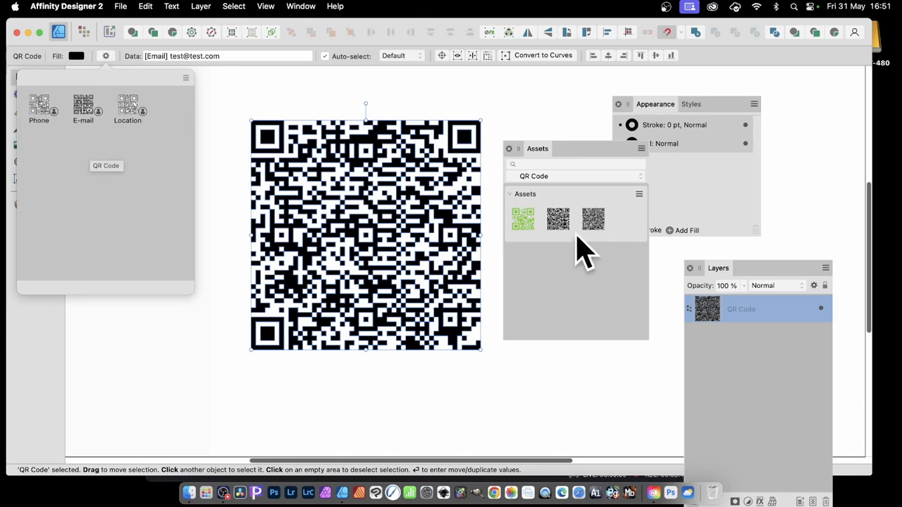
mouse_move(631, 237)
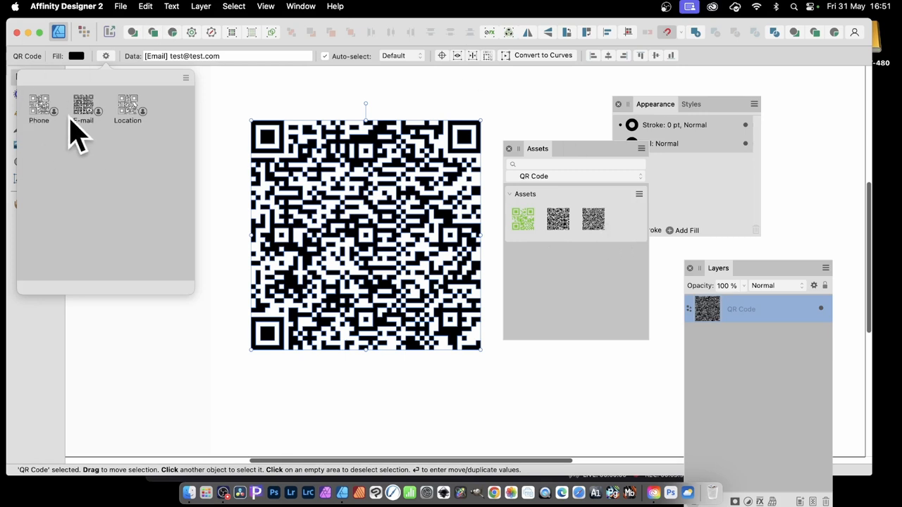
mouse_move(141, 124)
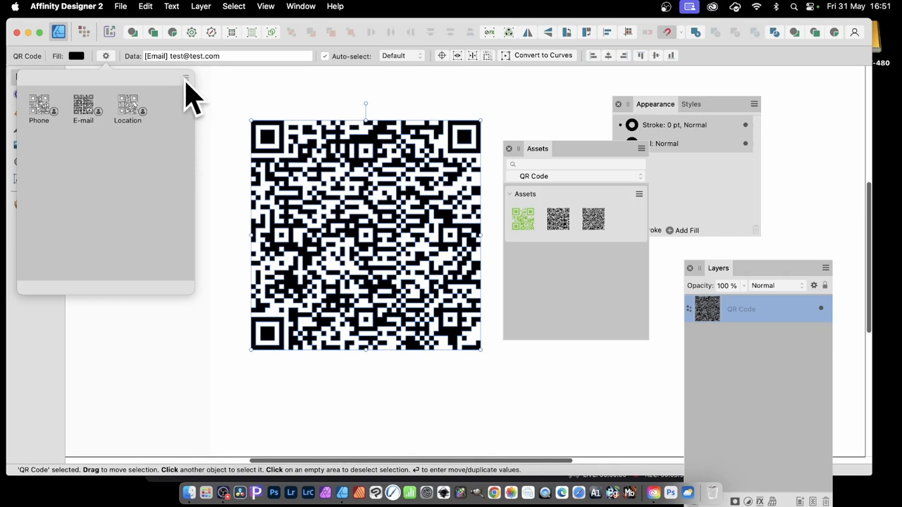
Show the QR code preset menu with Create Preset and Manage Presets.
left_click(185, 77)
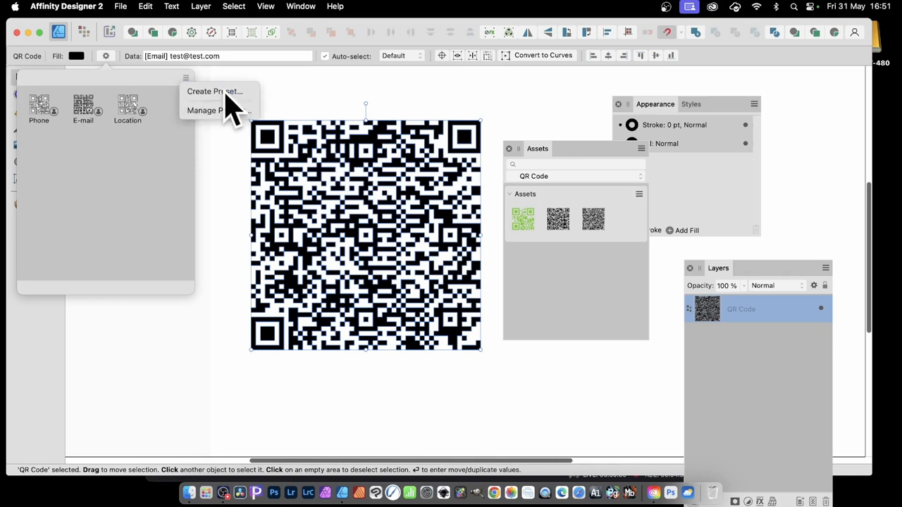
Create a QR code preset named 'E-mail to xyz' from the current email settings.
left_click(214, 91)
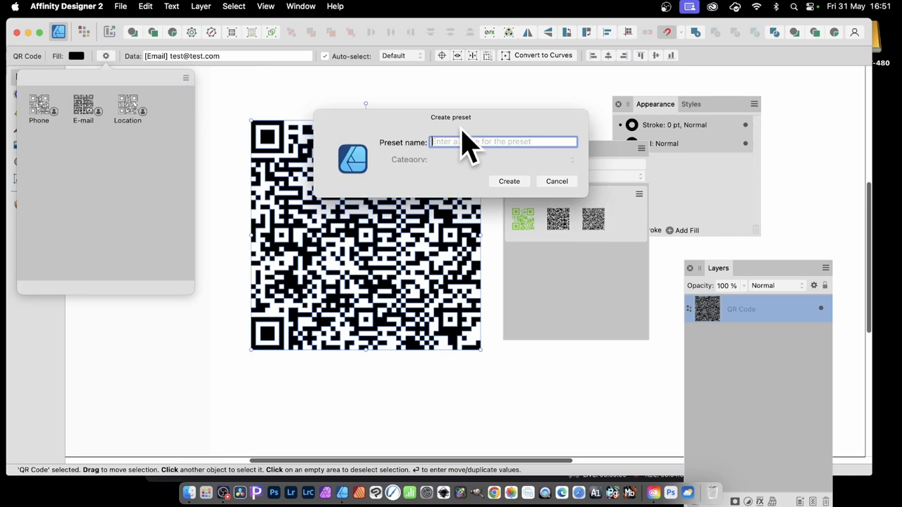
type("E-mail to")
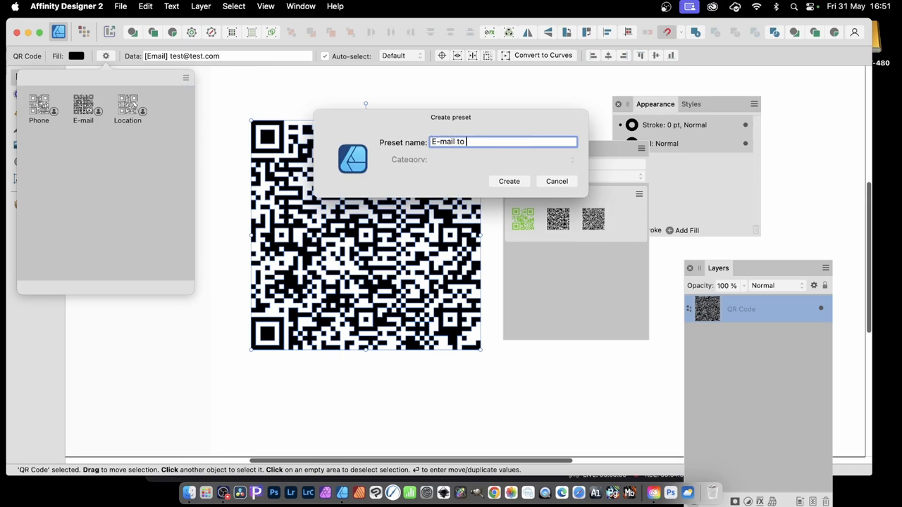
type("xyz")
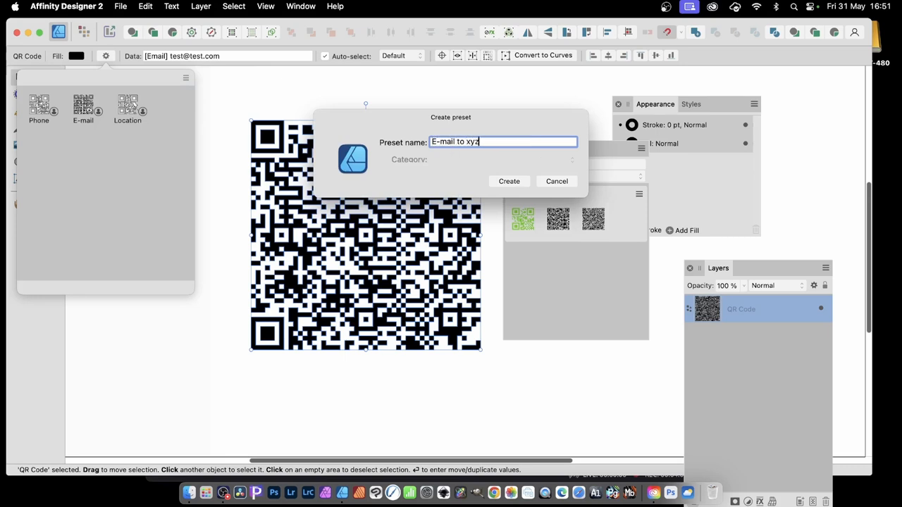
mouse_move(508, 180)
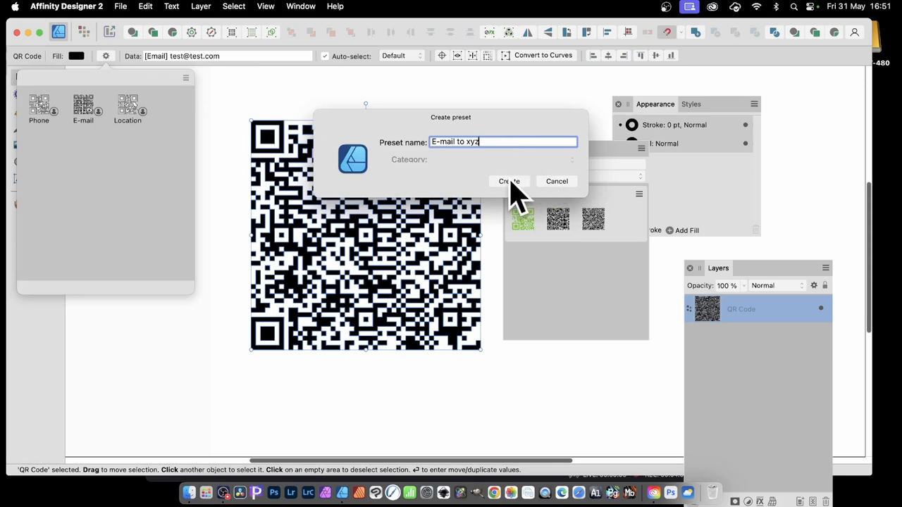
left_click(508, 180)
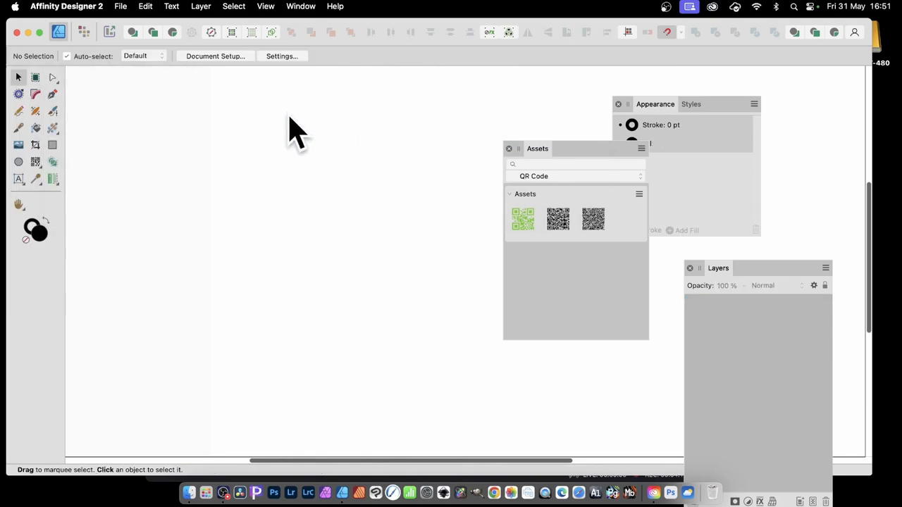
mouse_move(37, 176)
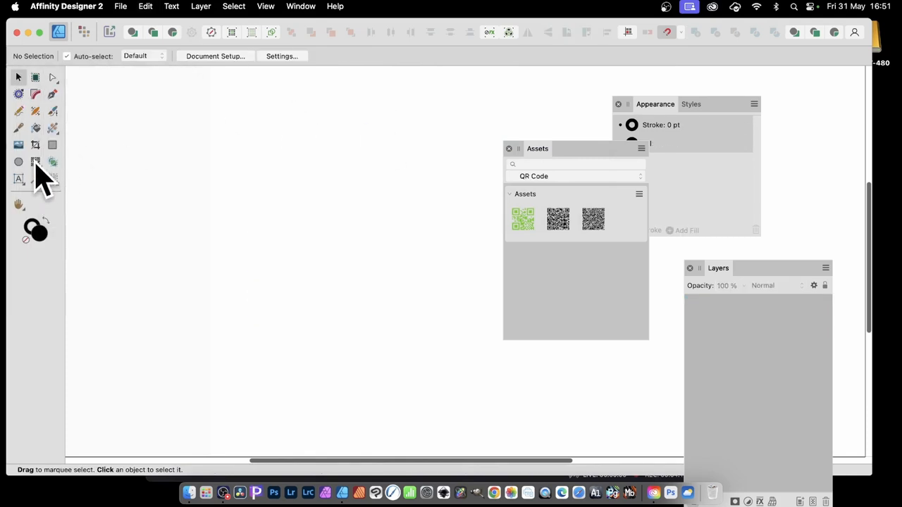
Draw a new QR code and confirm it with Type Phone and its number.
left_click_drag(266, 93, 448, 265)
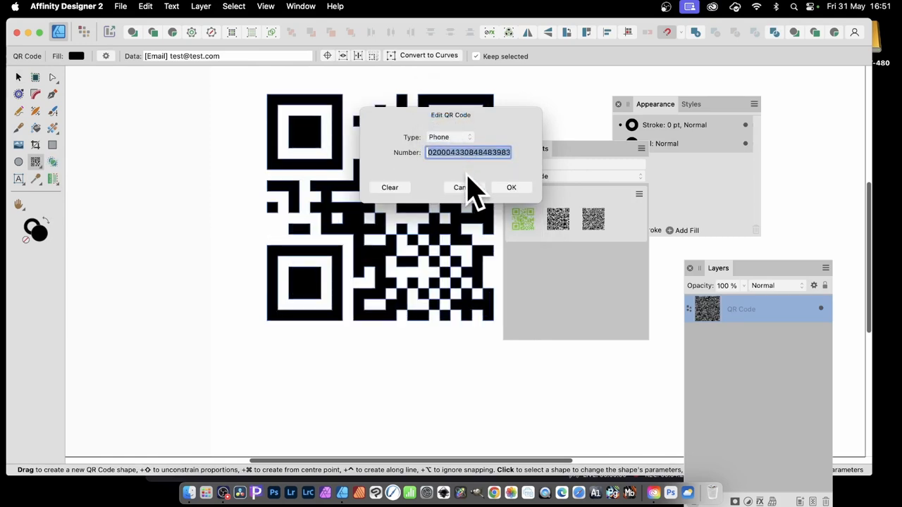
left_click(510, 186)
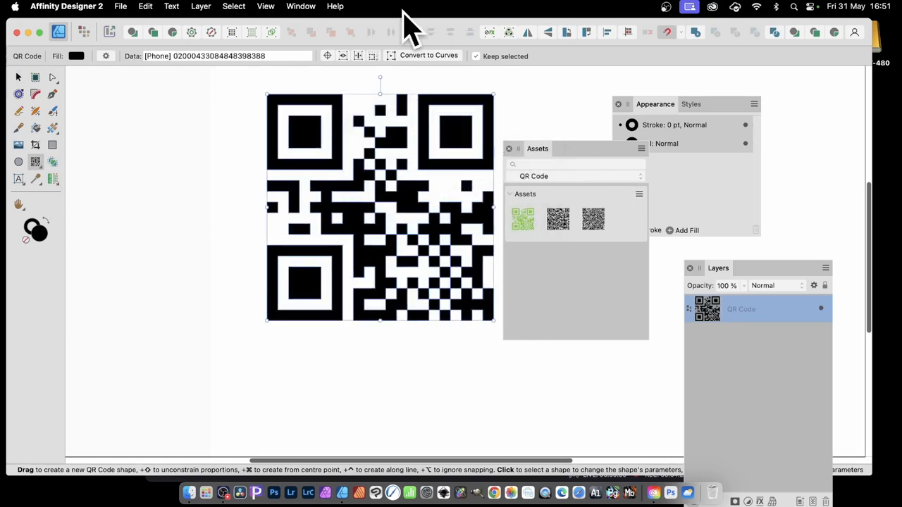
mouse_move(428, 56)
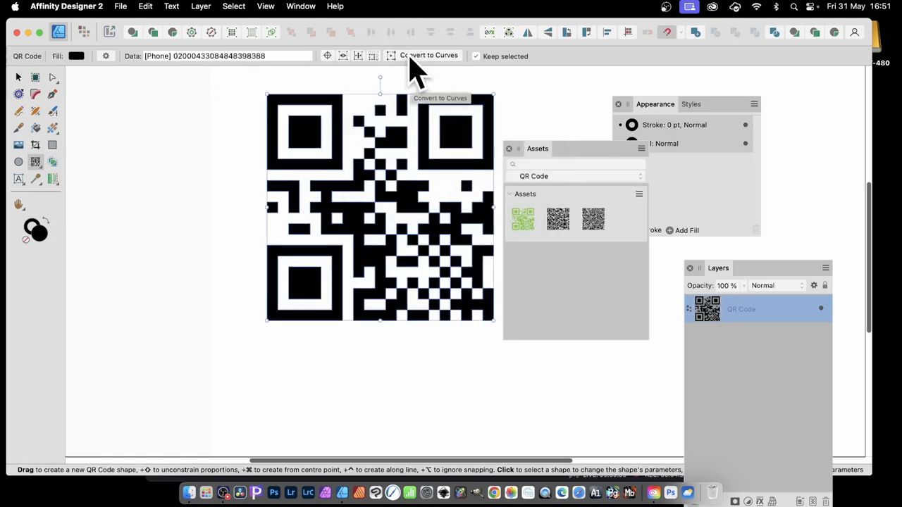
mouse_move(112, 70)
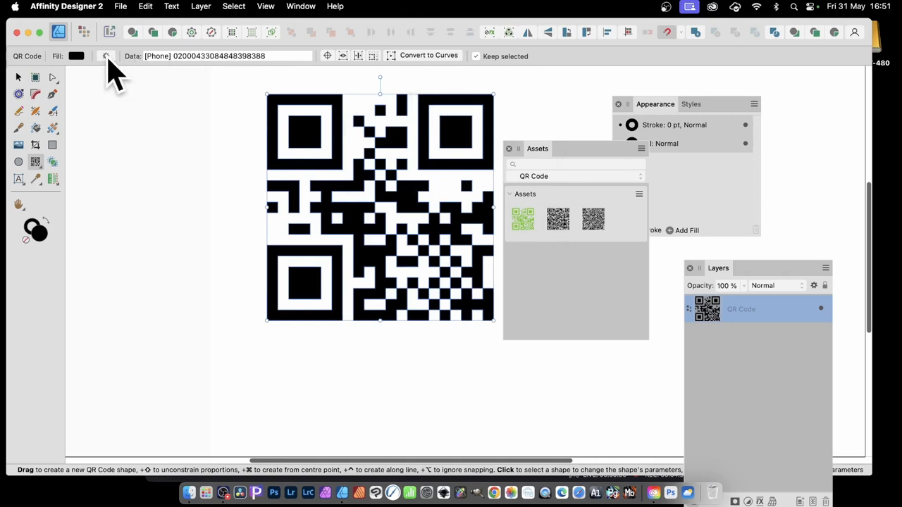
left_click(106, 56)
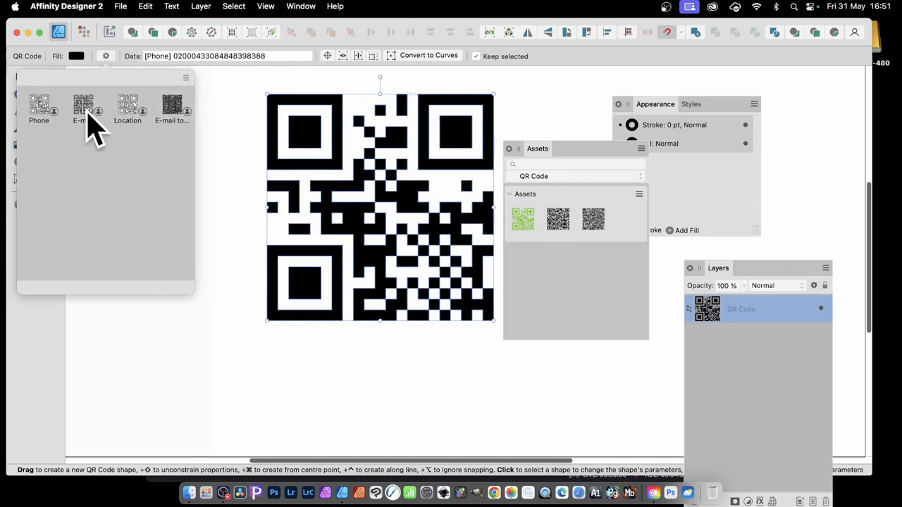
mouse_move(177, 113)
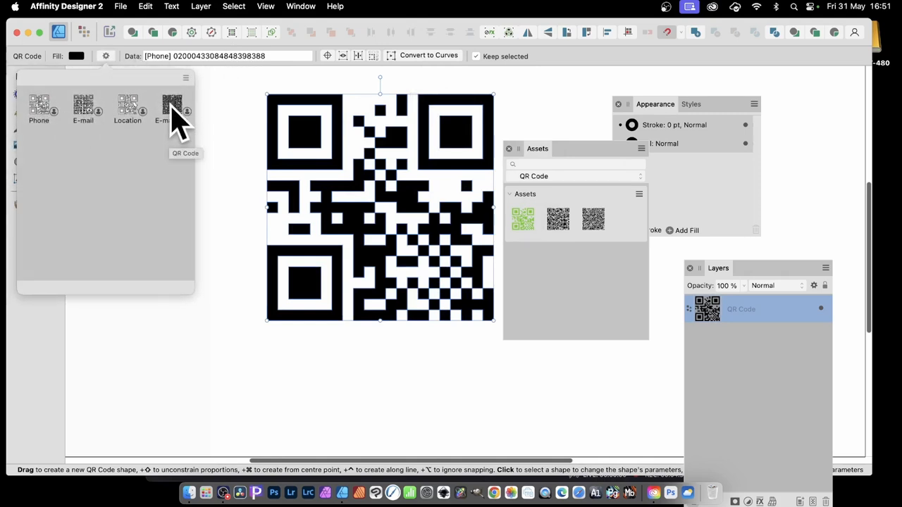
left_click(172, 106)
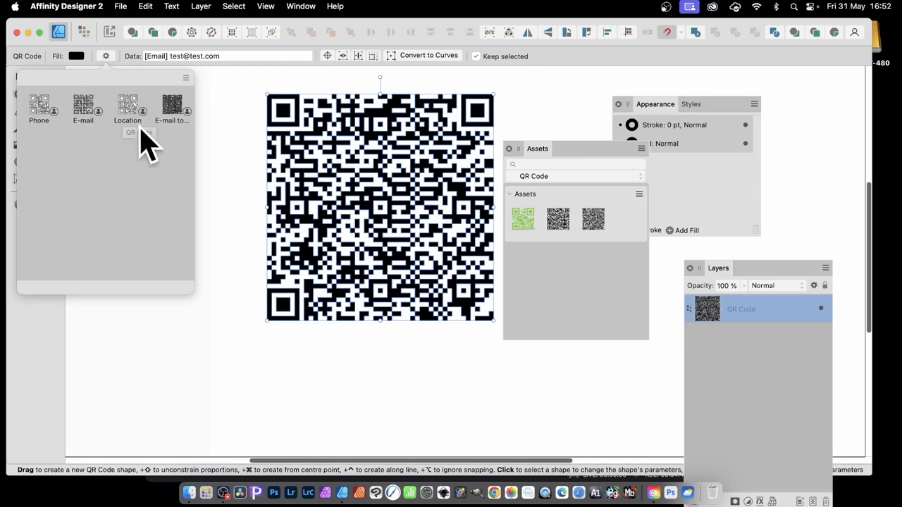
mouse_move(453, 68)
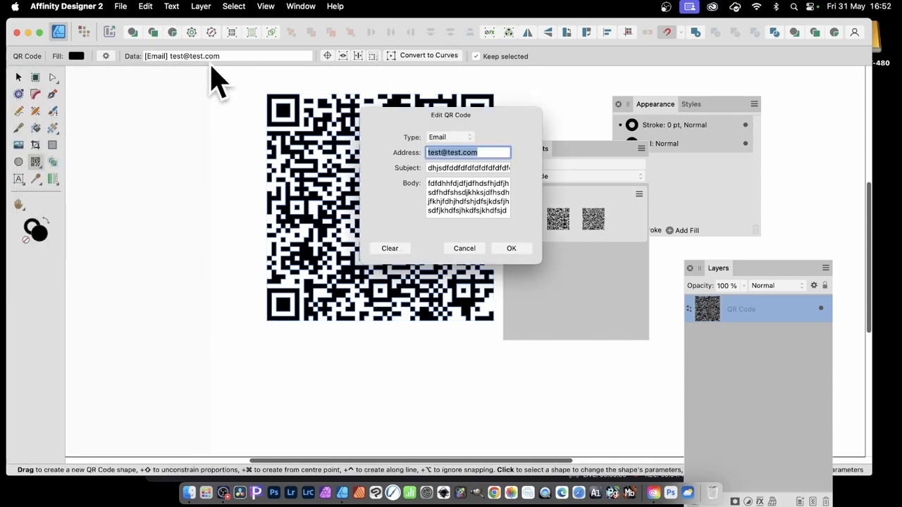
Shorten the e-mail QR code's Body text and confirm, producing a less dense pattern.
left_click(512, 248)
type("hsfdfdfddfsdfdfsdffd")
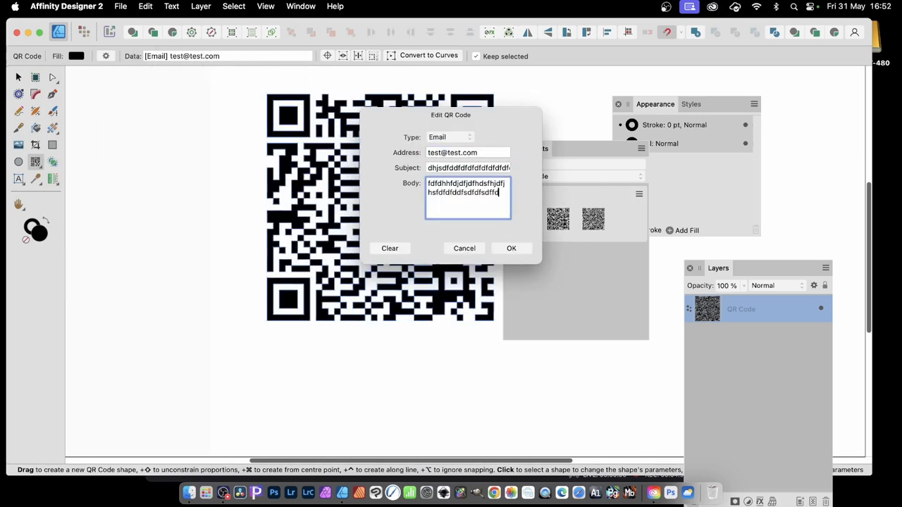
left_click(512, 248)
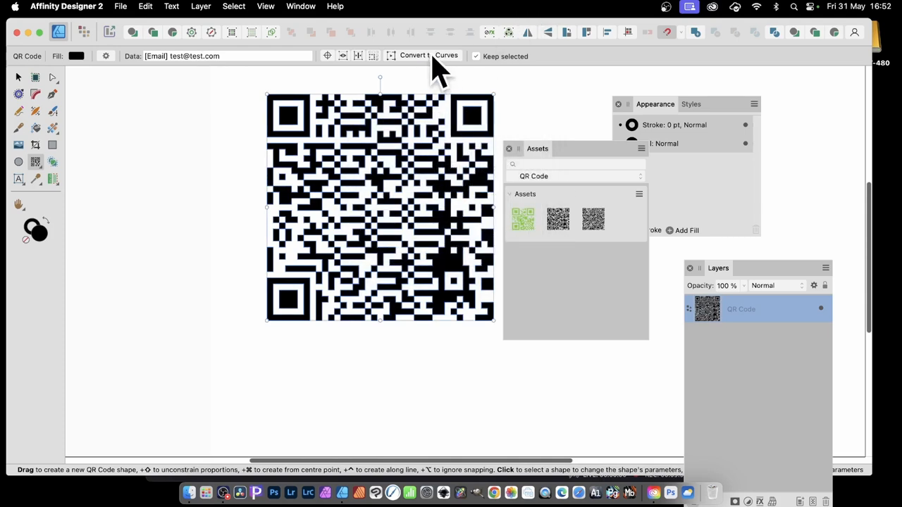
mouse_move(25, 112)
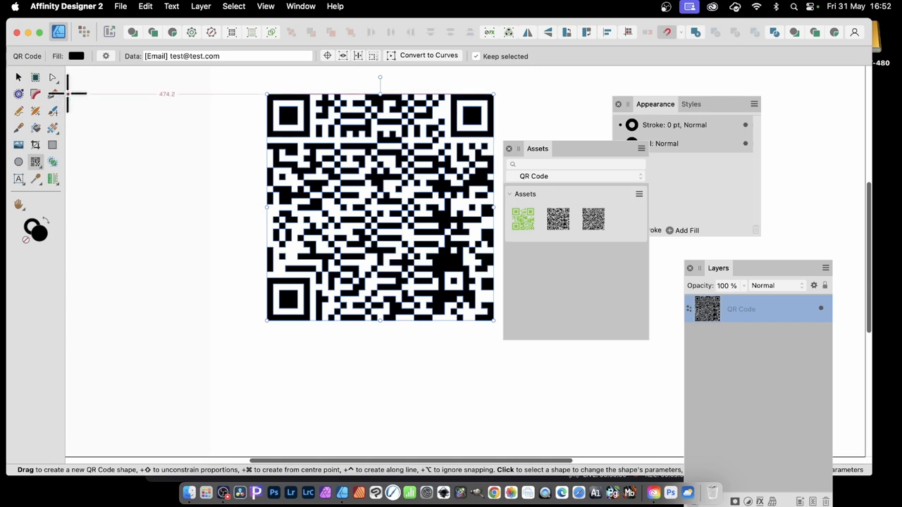
left_click(120, 6)
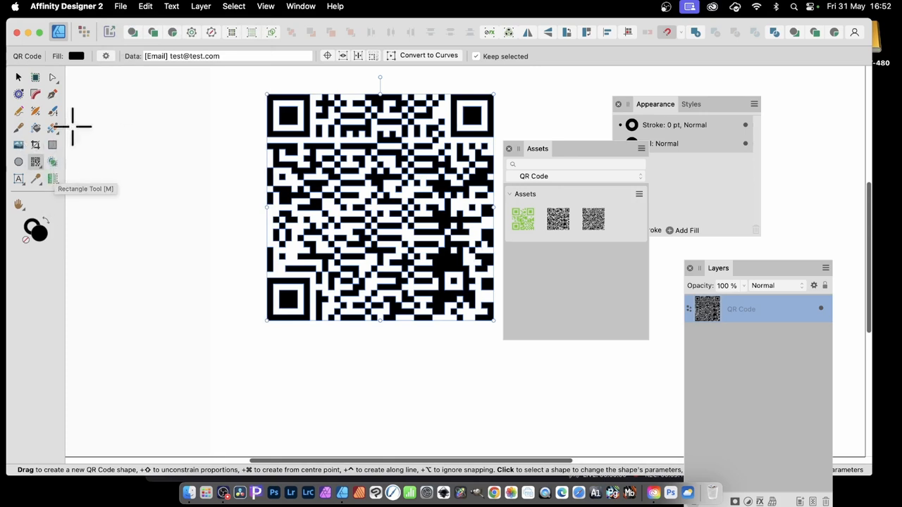
mouse_move(93, 127)
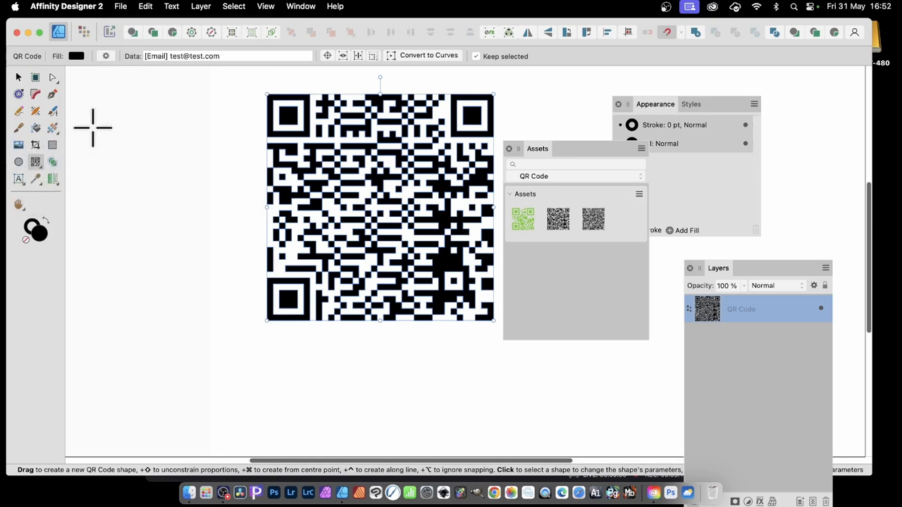
mouse_move(121, 105)
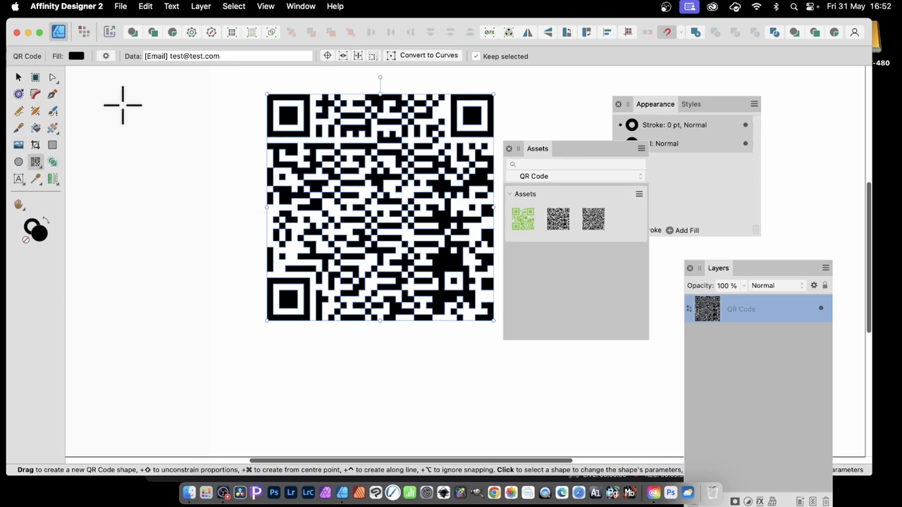